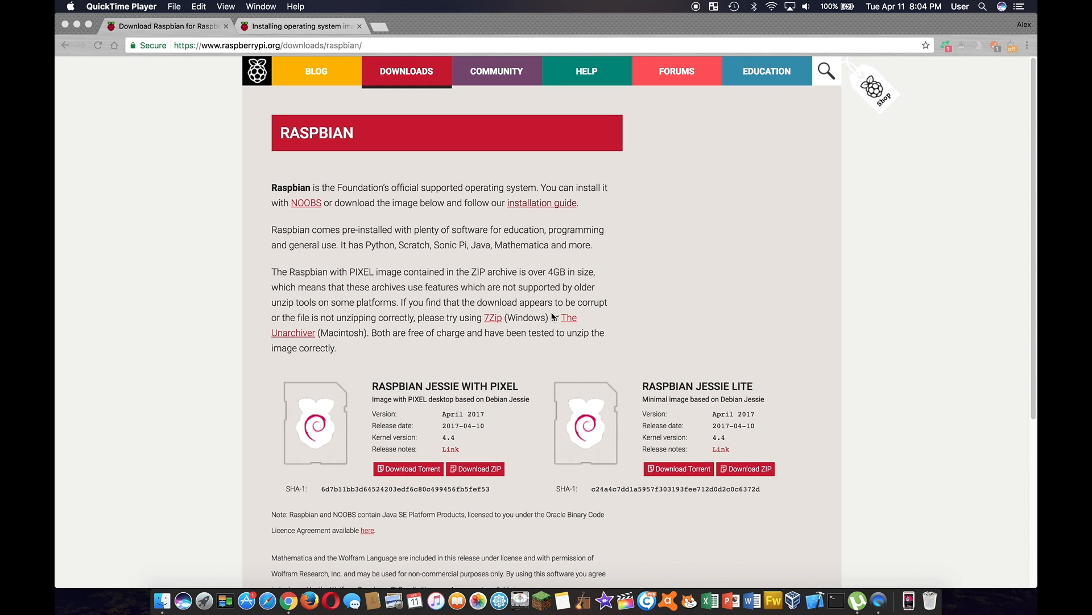
mouse_move(212, 112)
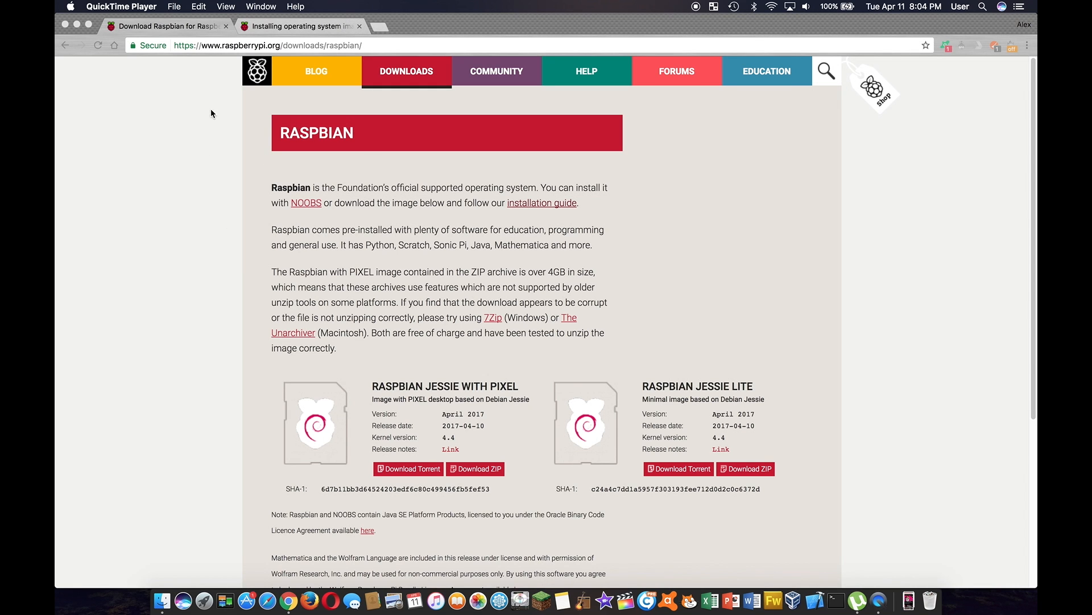
mouse_move(222, 57)
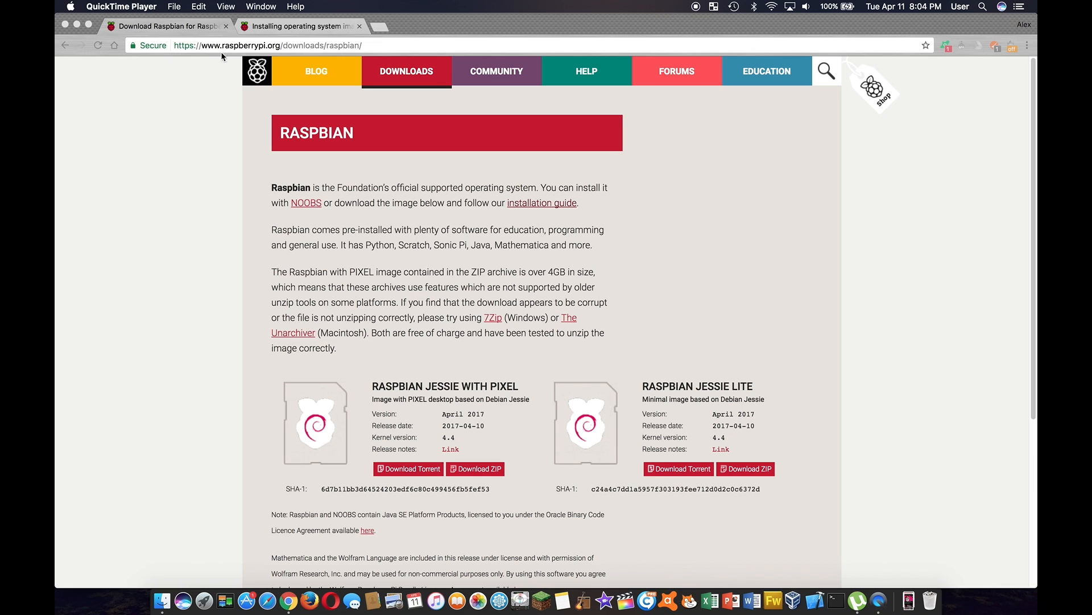
mouse_move(464, 221)
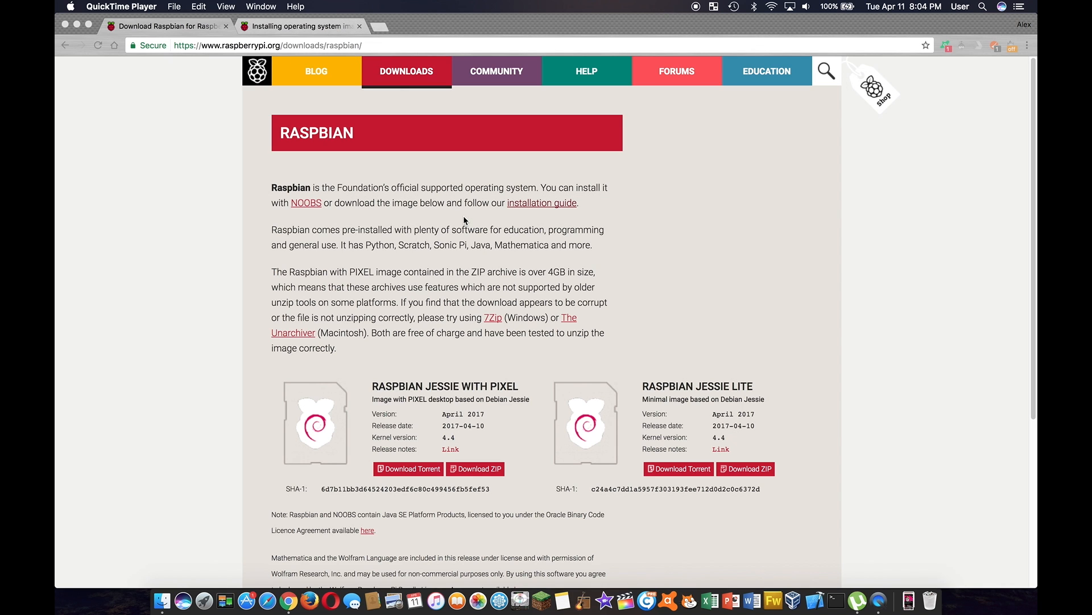
- Download the Raspbian Jessie with PIXEL torrent and save it to Downloads
scroll("down", 3)
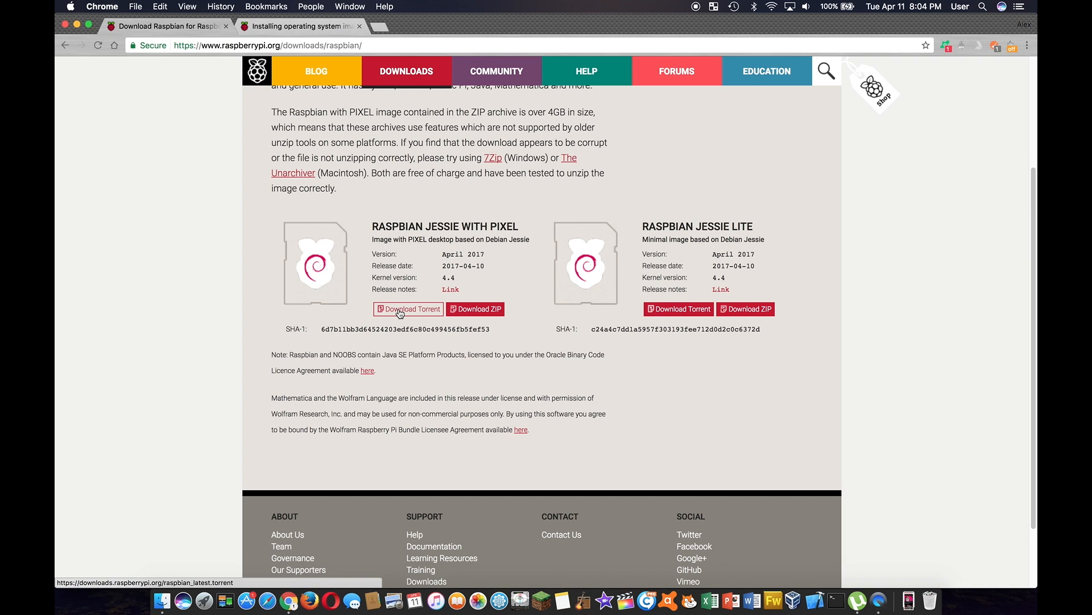
left_click(407, 309)
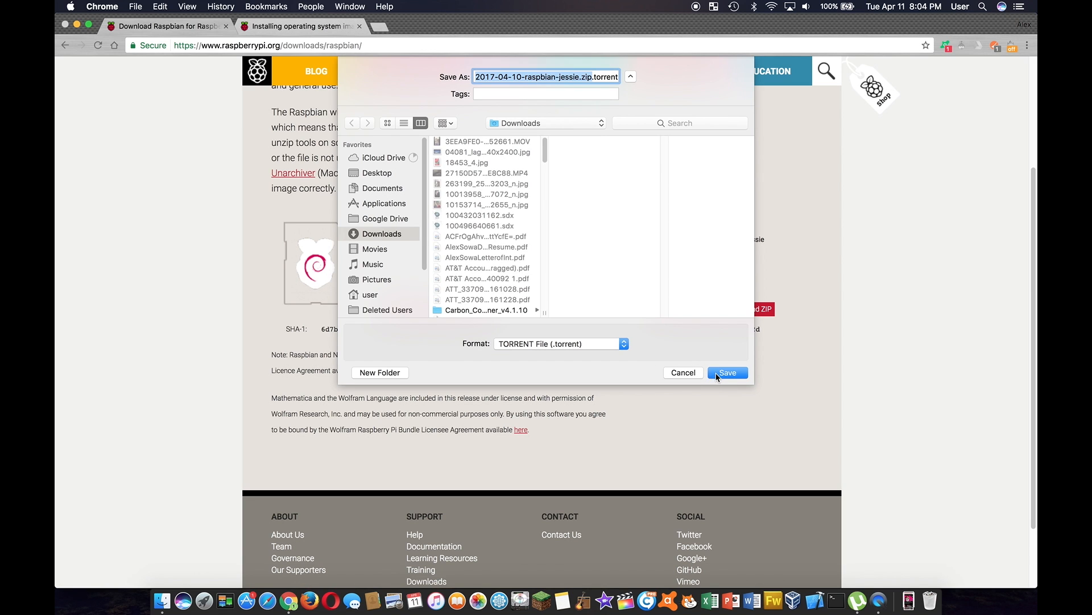
left_click(727, 373)
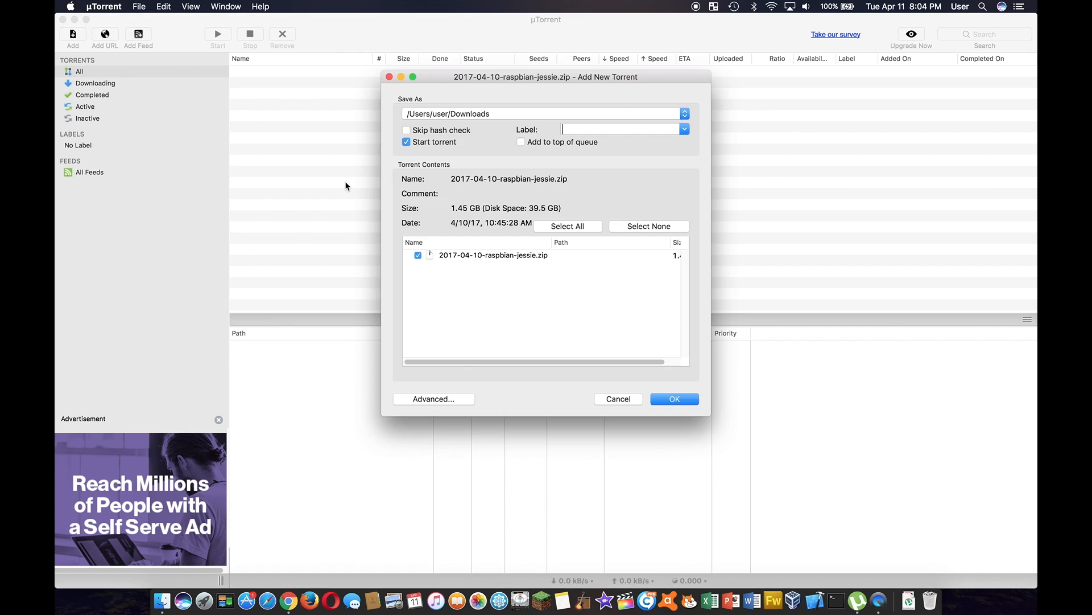
mouse_move(617, 379)
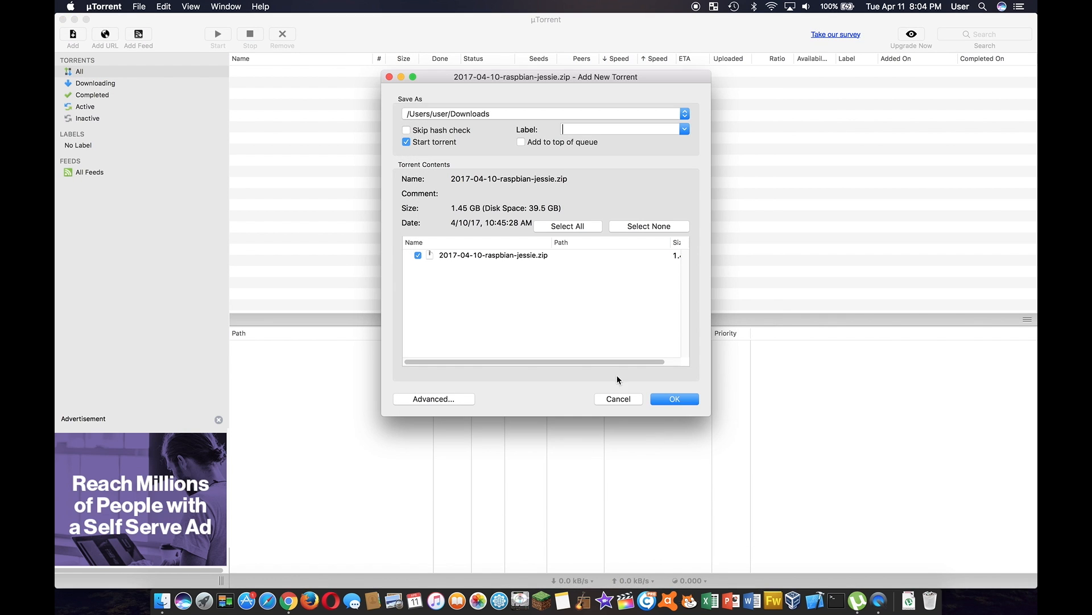
- Accept the Add New Torrent settings so 2017-04-10-raspbian-jessie.zip downloads to Downloads
left_click(673, 398)
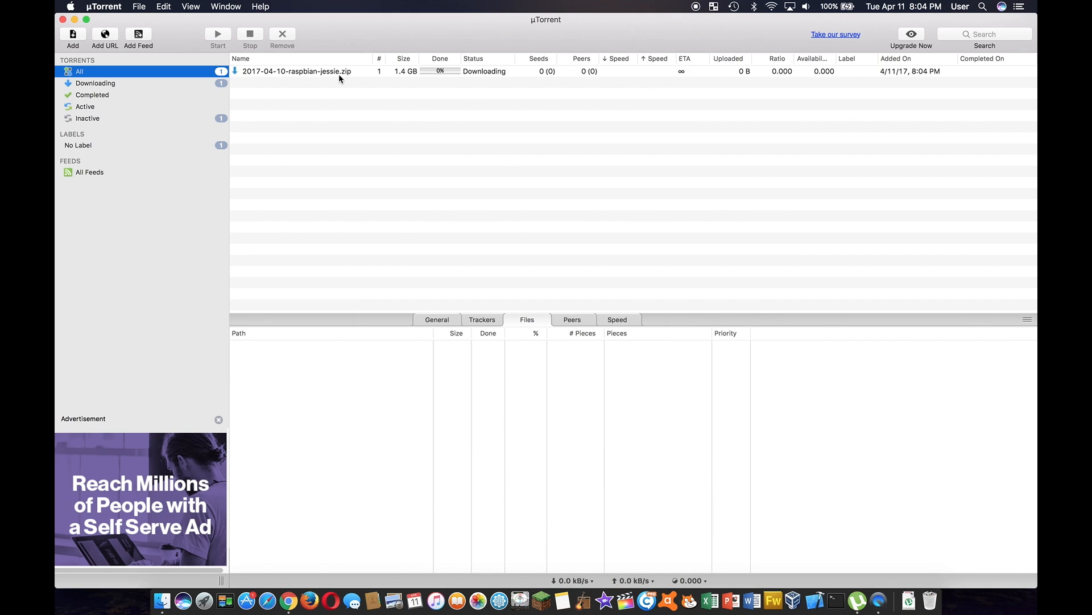
left_click(295, 71)
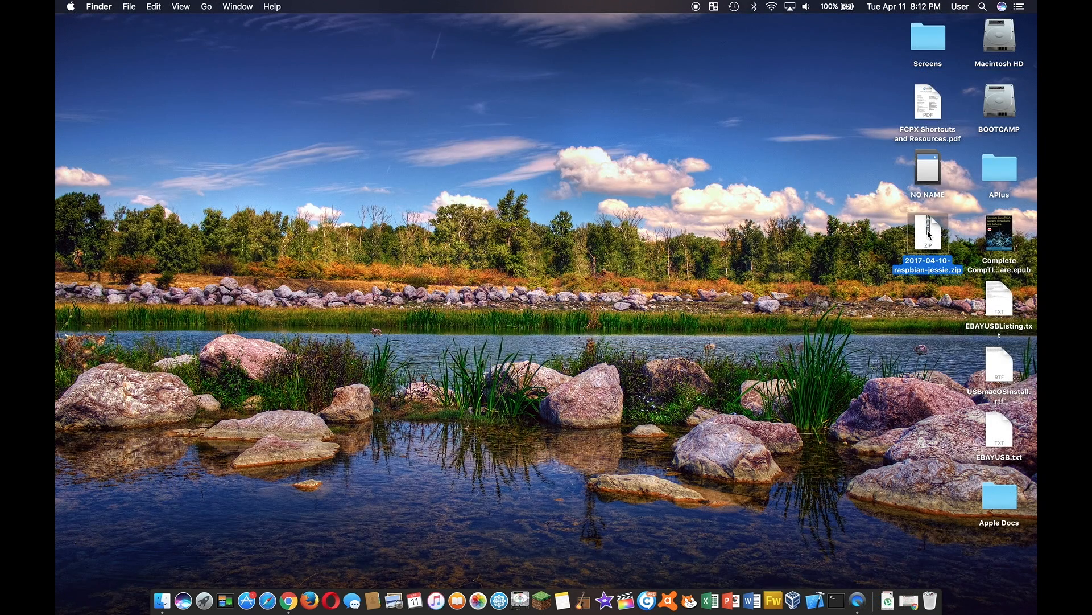
- Extract 2017-04-10-raspbian-jessie.zip on the desktop into the .img file
double_click(927, 232)
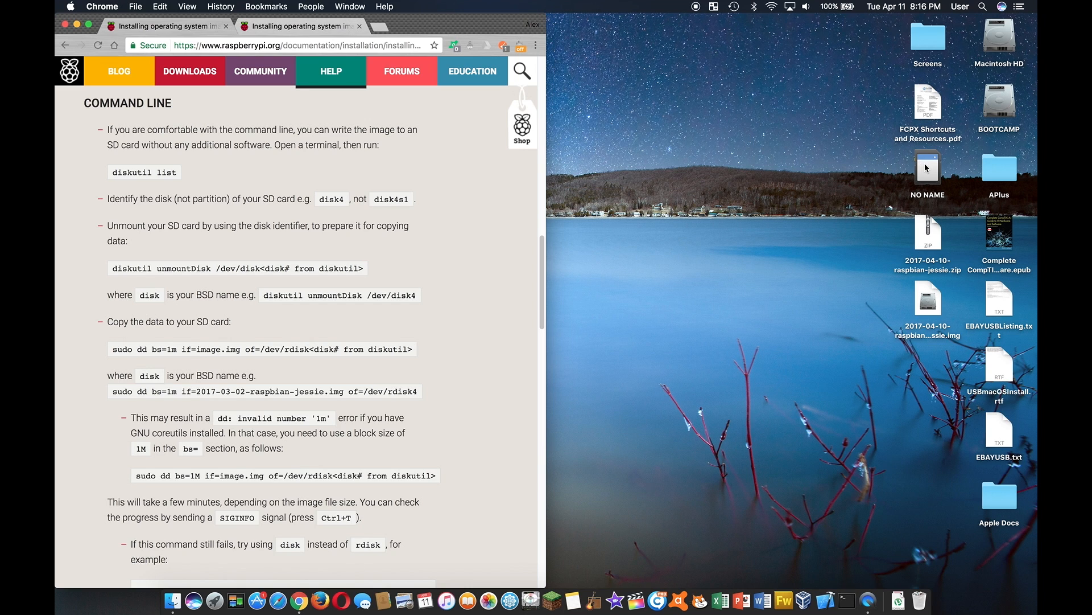
mouse_move(435, 225)
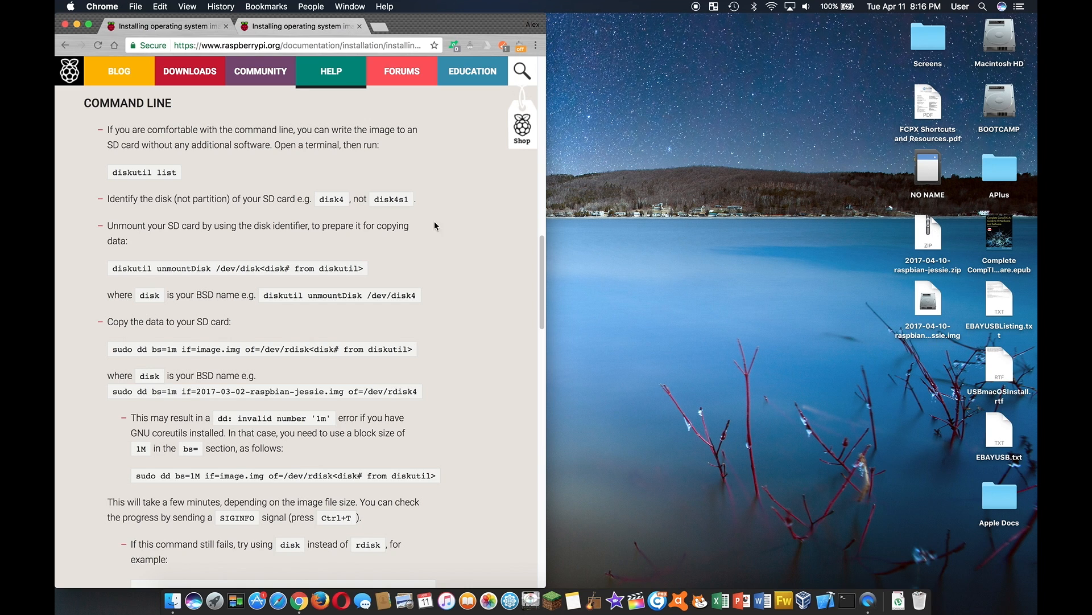
mouse_move(192, 141)
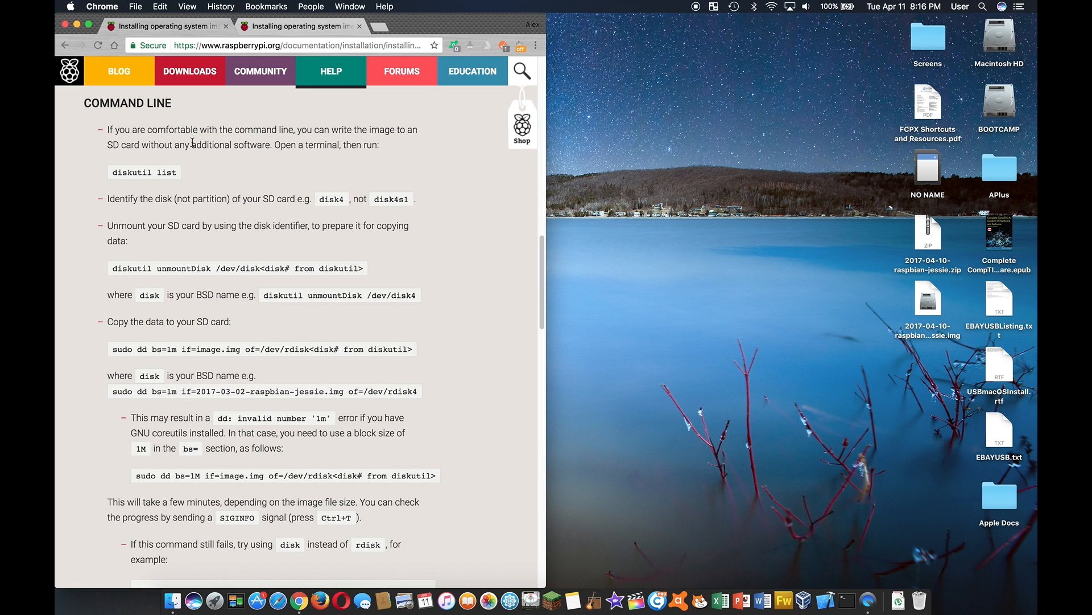
mouse_move(286, 165)
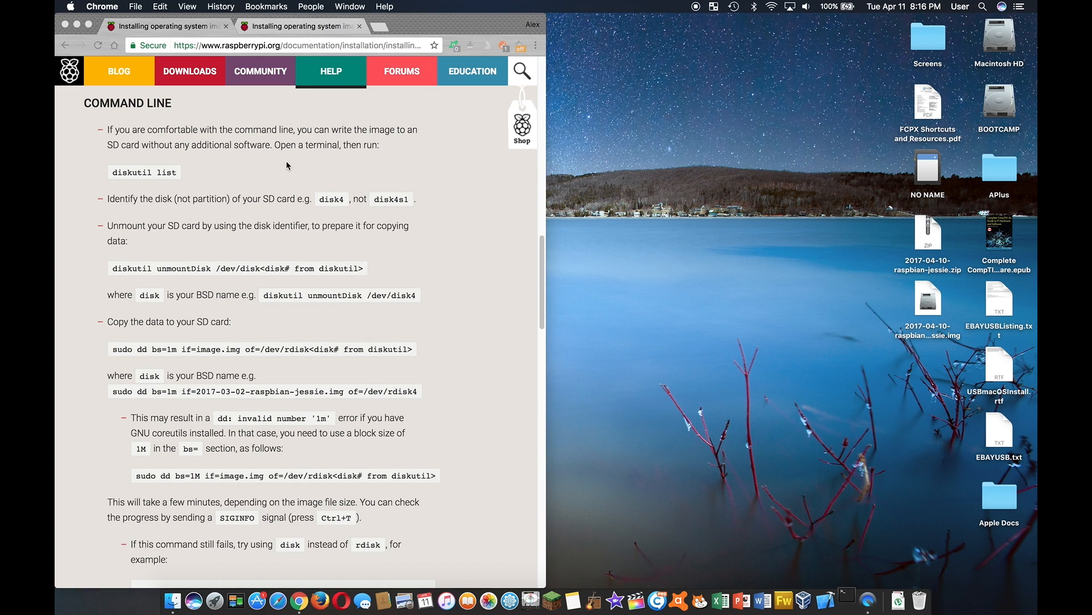
- Run diskutil list and mark the 16 GB SD card's identifier disk2
left_click(846, 599)
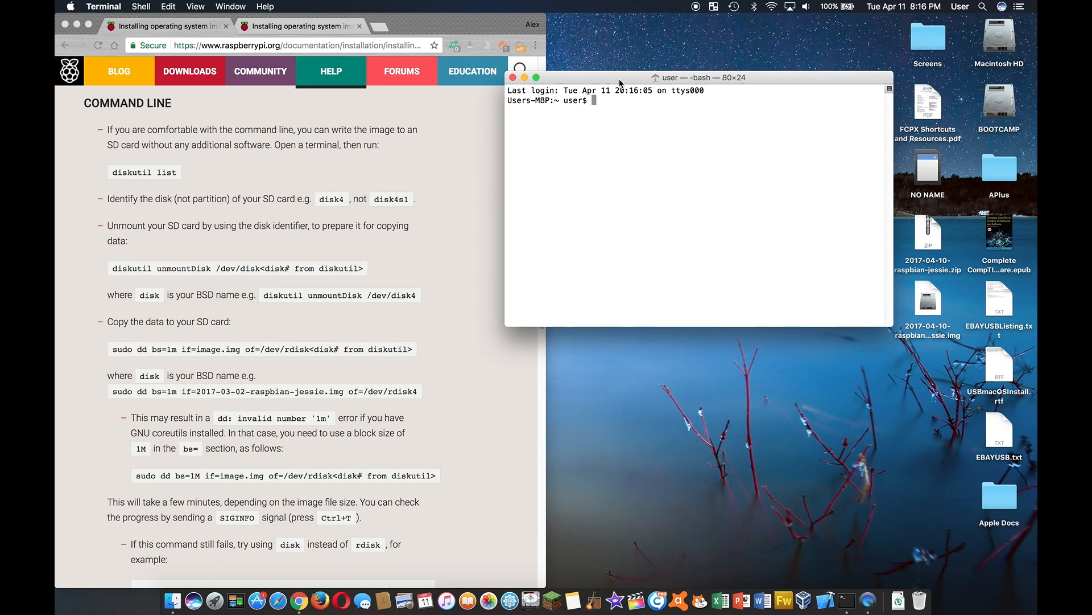
type("disk")
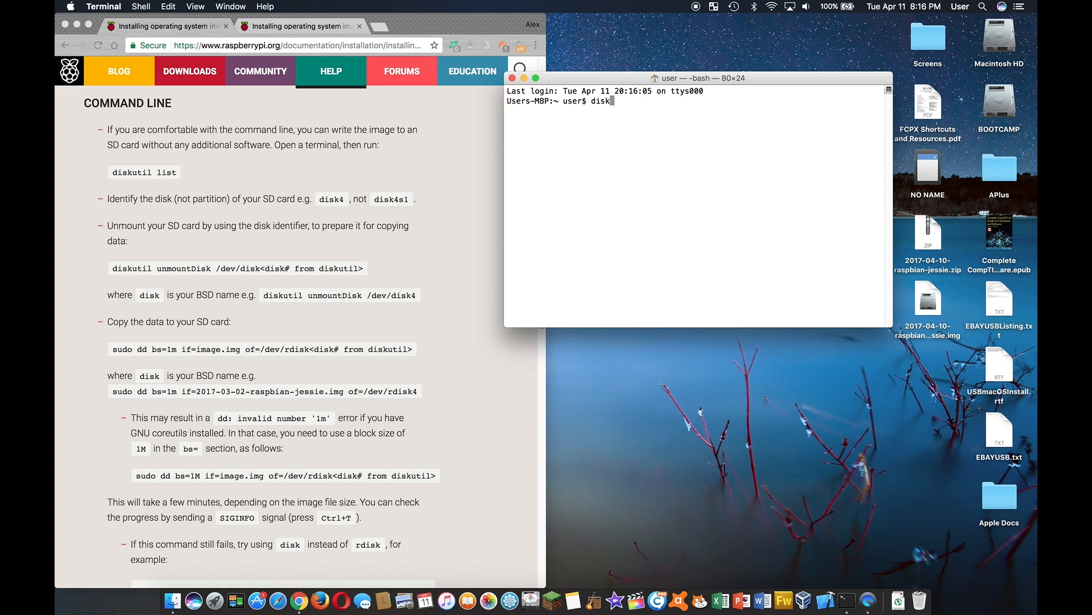
type("util lis")
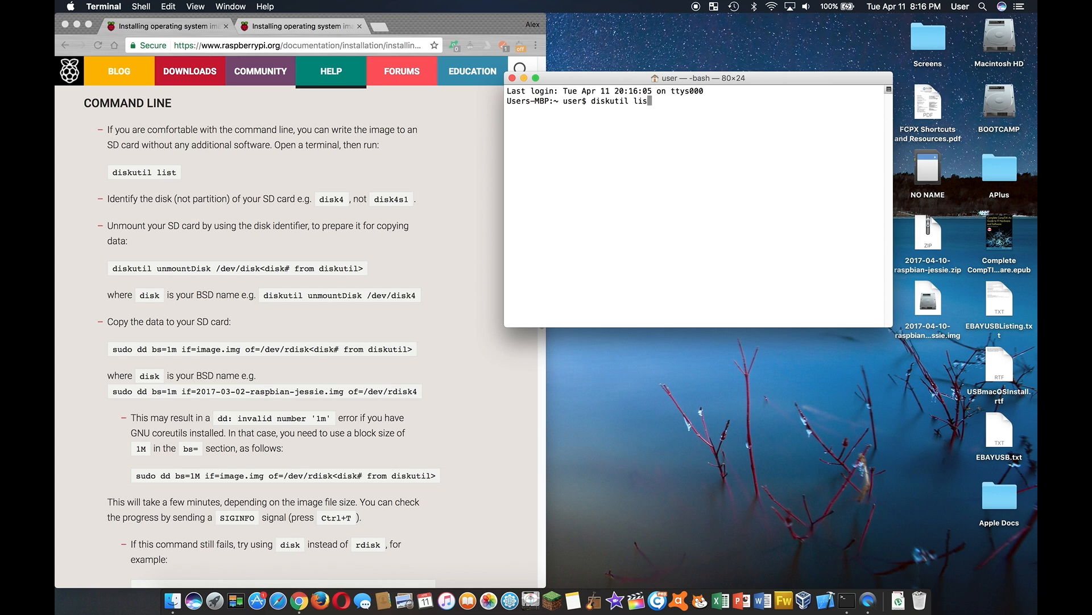
key("Return")
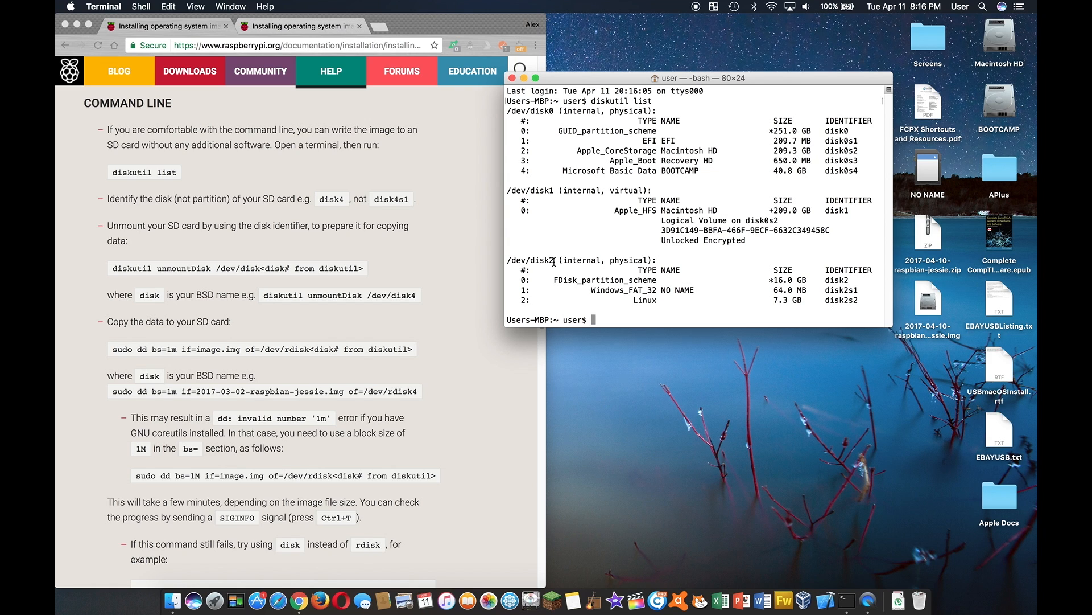
double_click(530, 259)
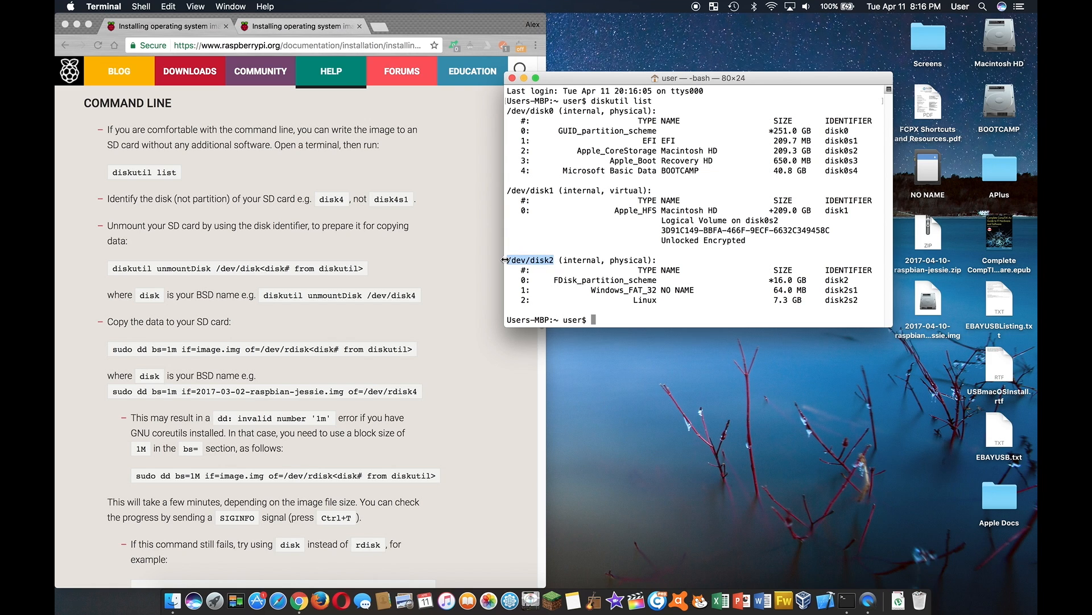
mouse_move(601, 319)
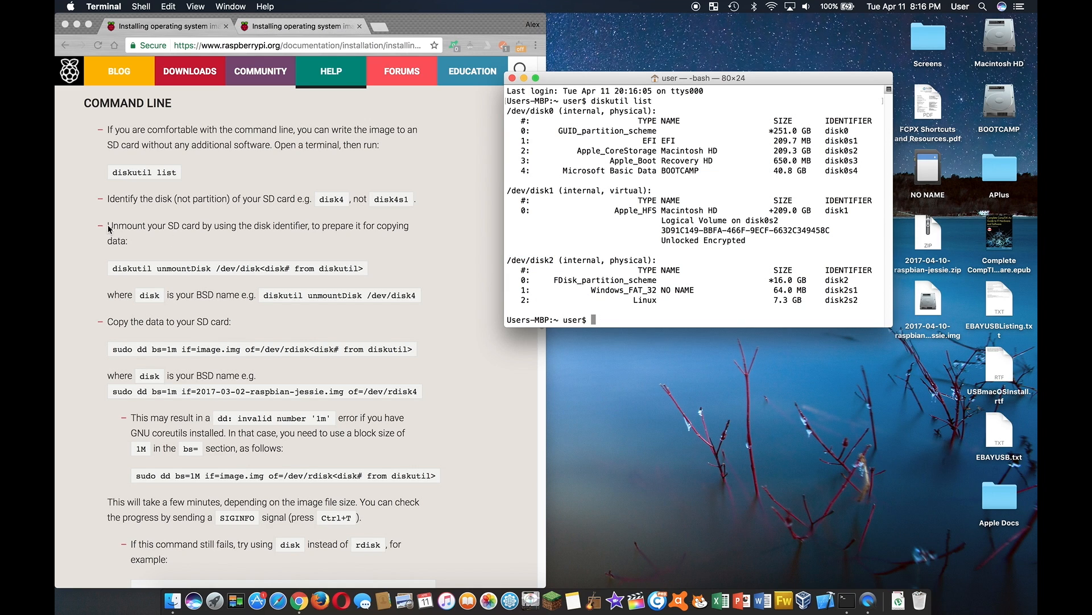
mouse_move(630, 309)
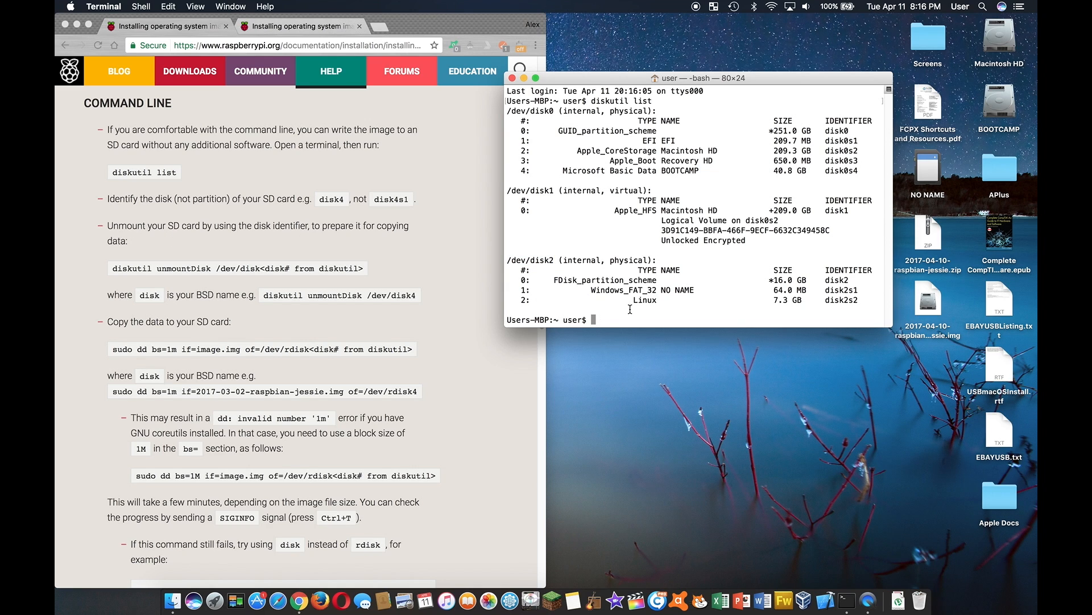
- Unmount every volume on the SD card with diskutil unmountDisk /dev/disk2
type("diskutil un")
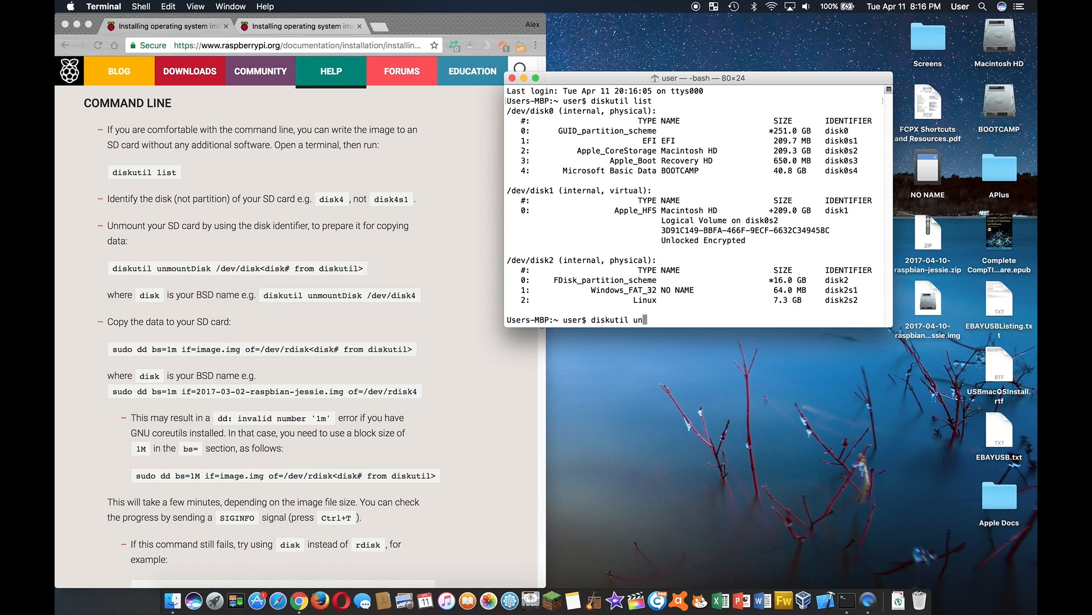
type("mountDisk")
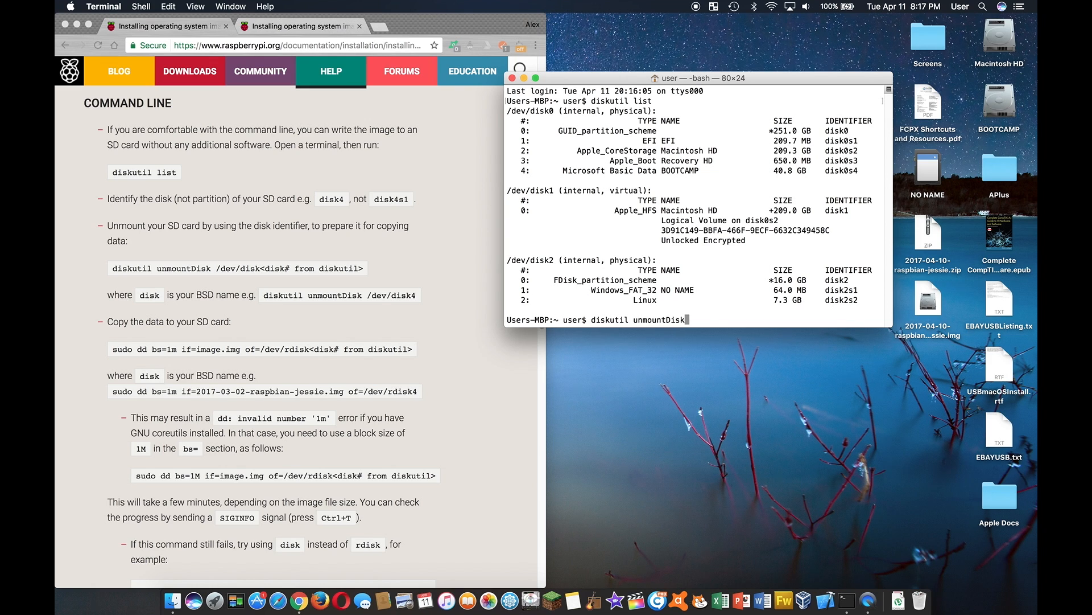
type("/dev/disk2")
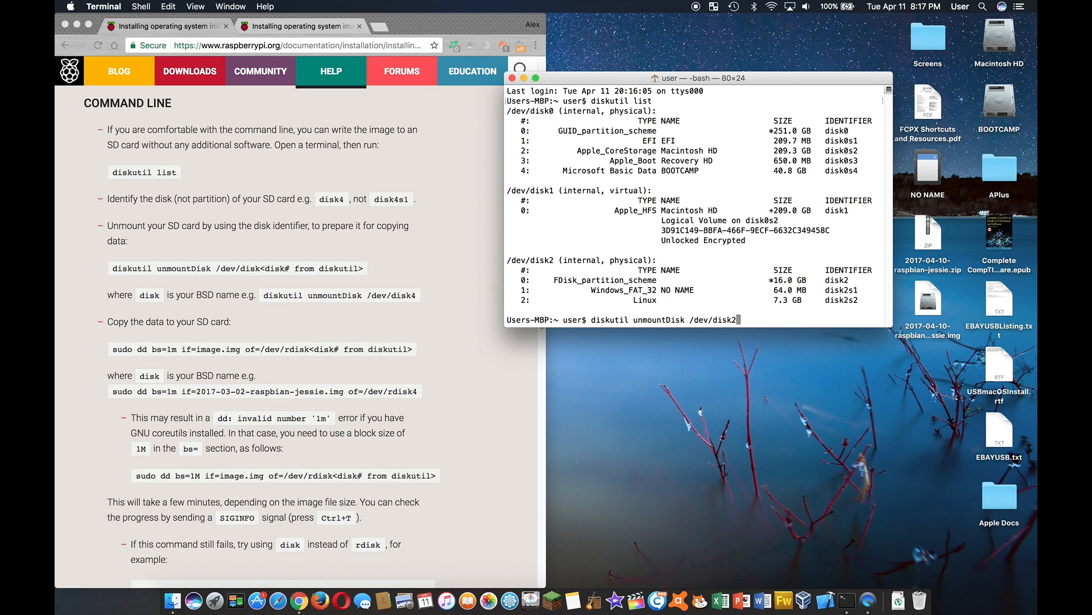
key("Return")
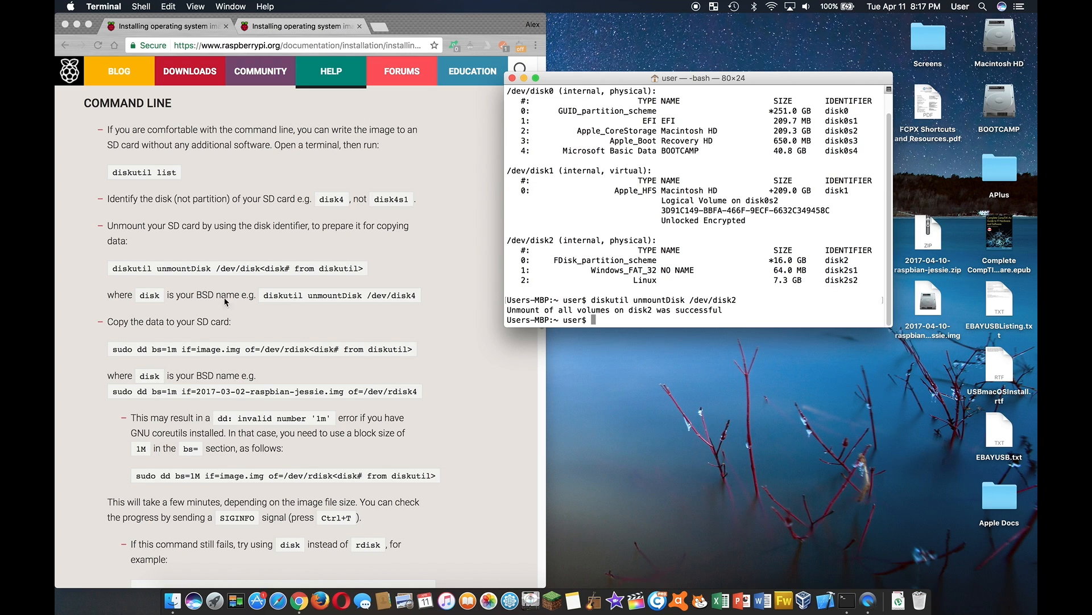
mouse_move(221, 322)
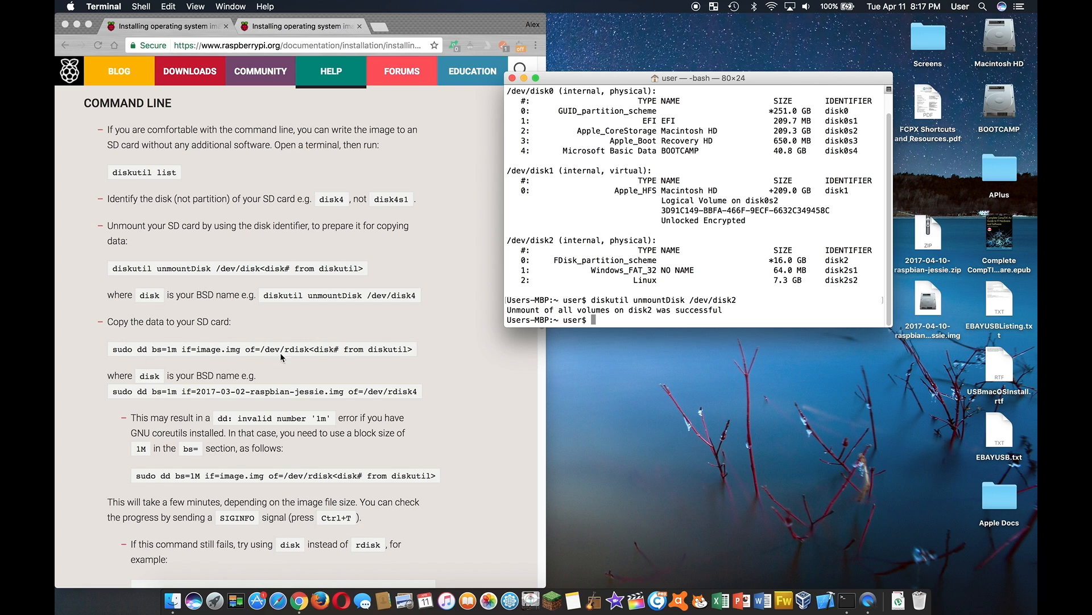
- Enter sudo dd bs=1m if=/Users/user/Desktop/2017-04-10-raspbian-jessie.img of=/dev/rdisk2
type("sud")
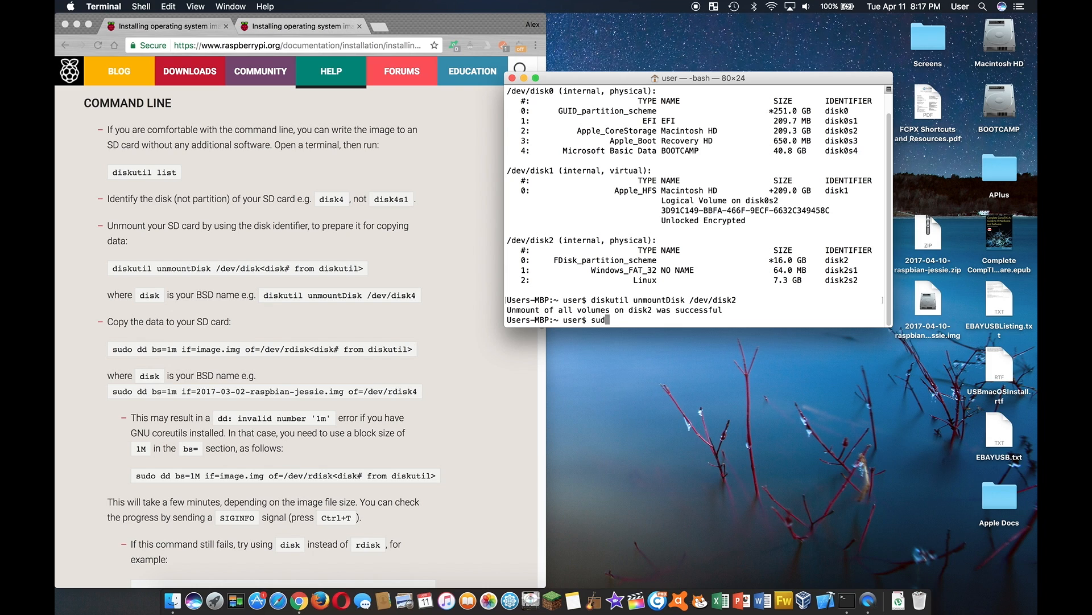
type("o")
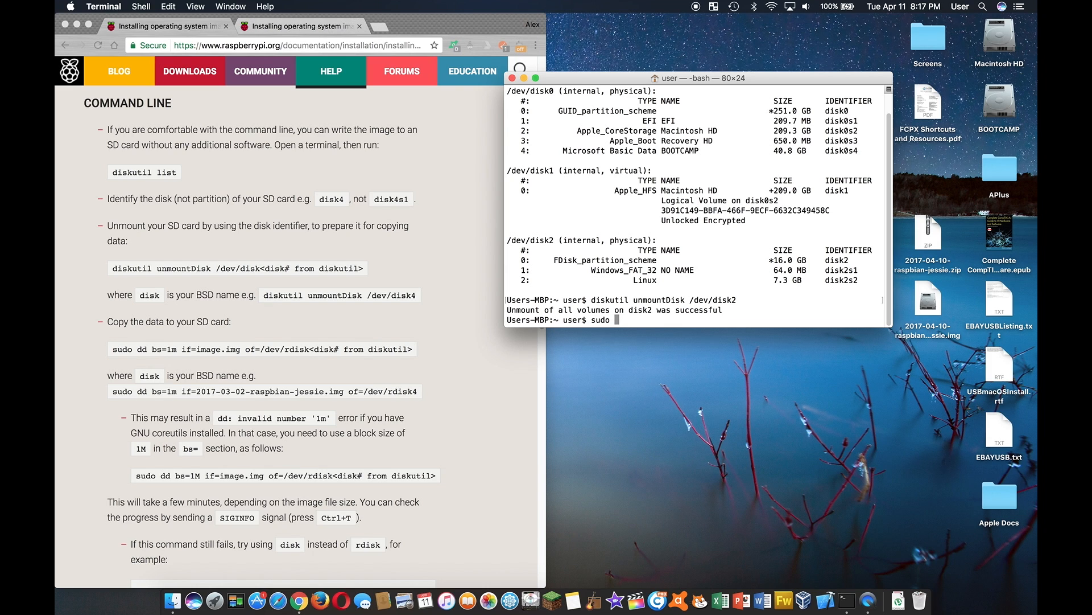
type("dd bs")
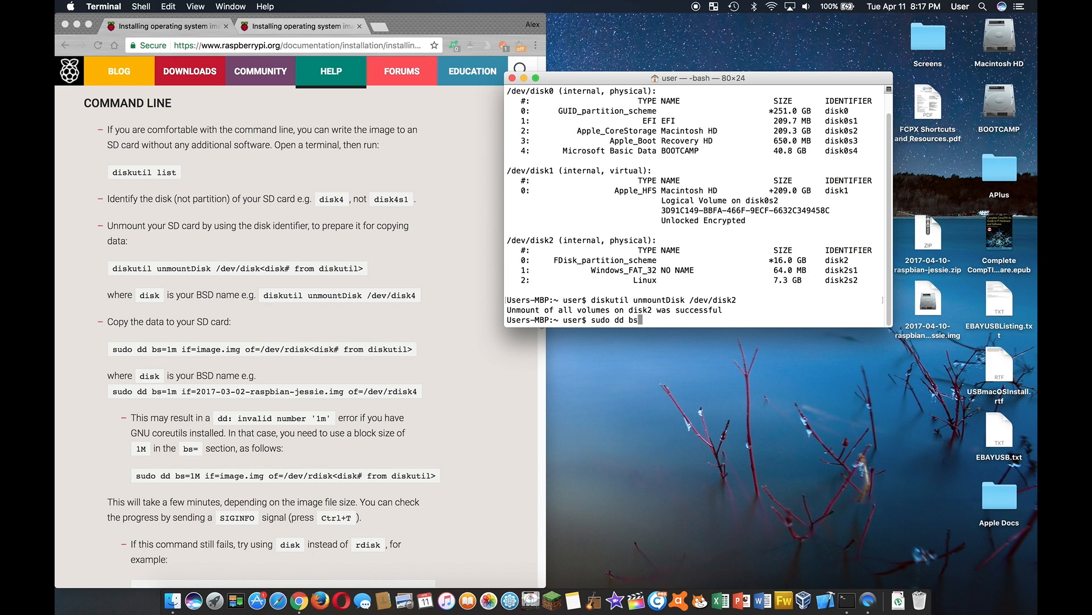
type("1m i")
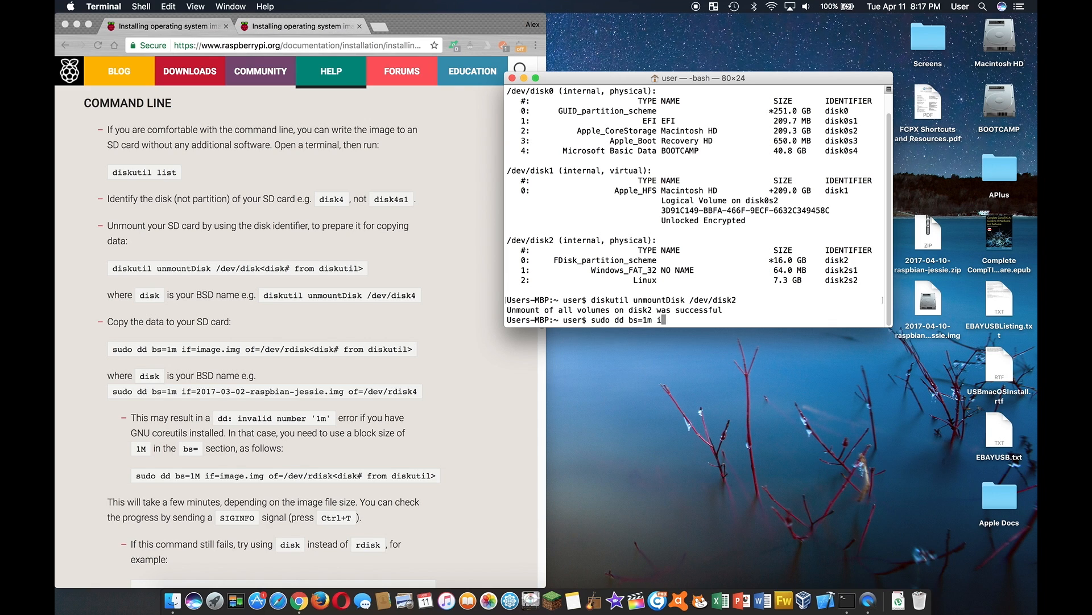
type("f=")
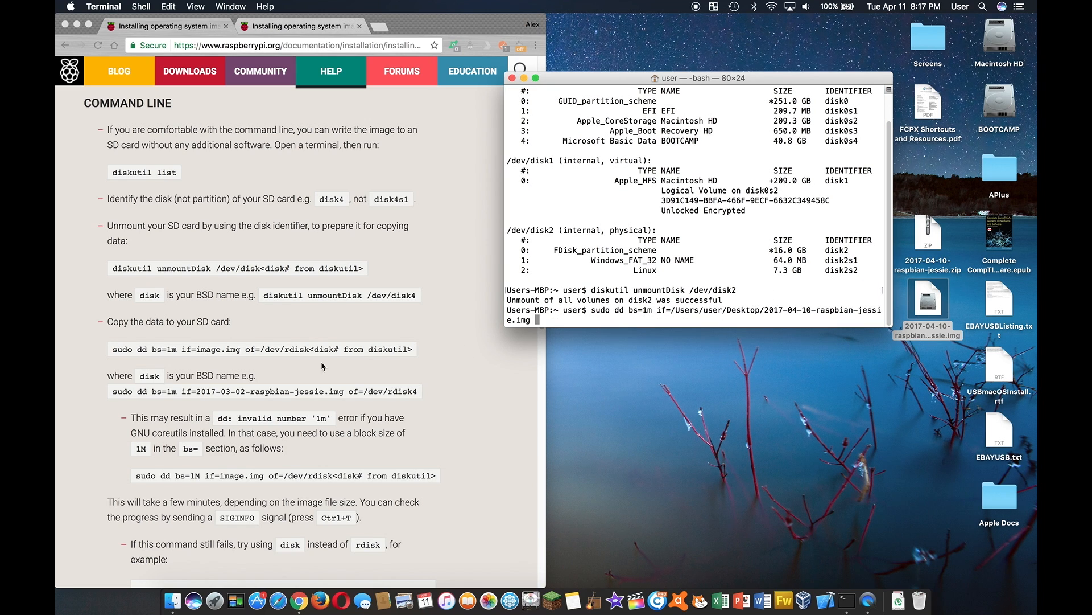
type("of")
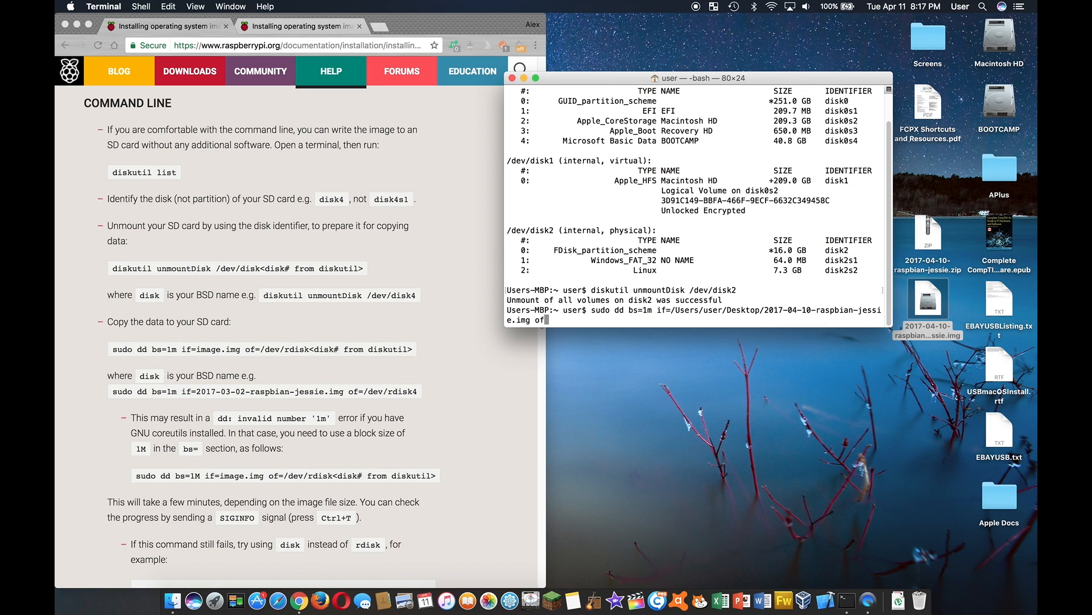
type("=")
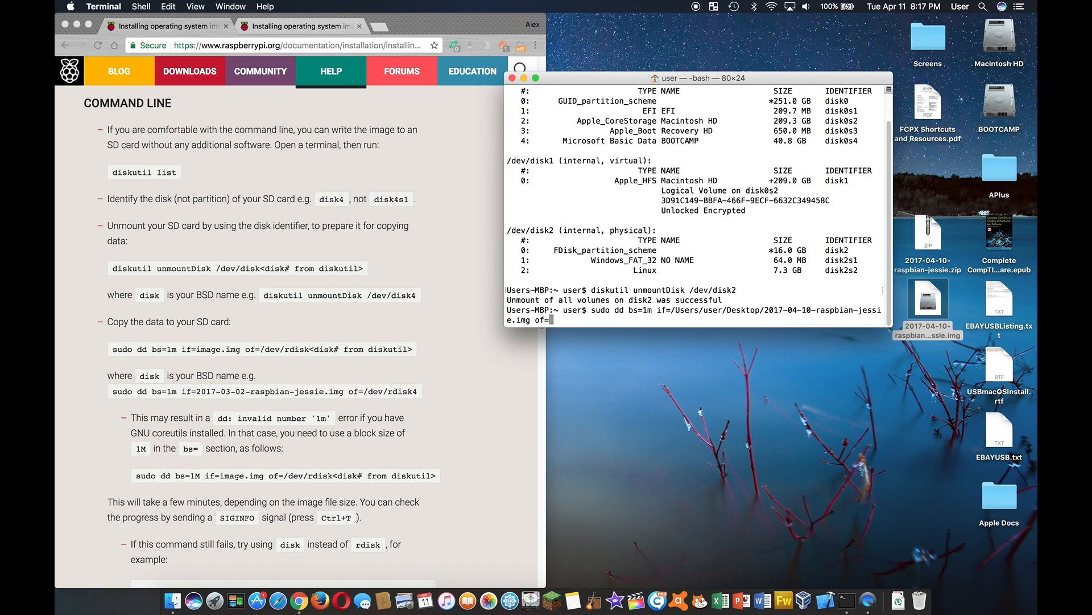
mouse_move(321, 356)
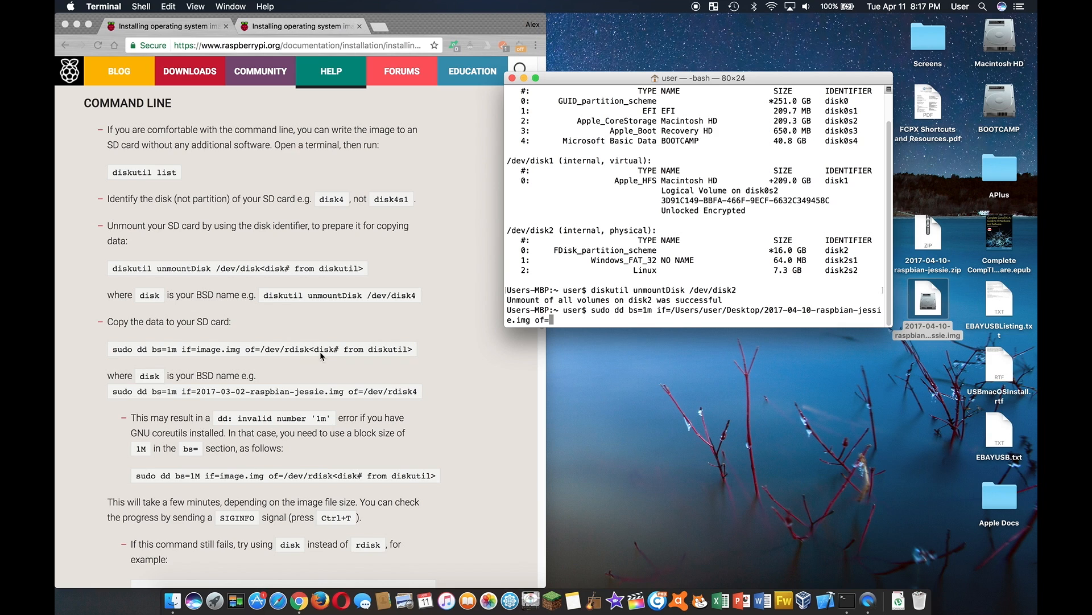
mouse_move(590, 322)
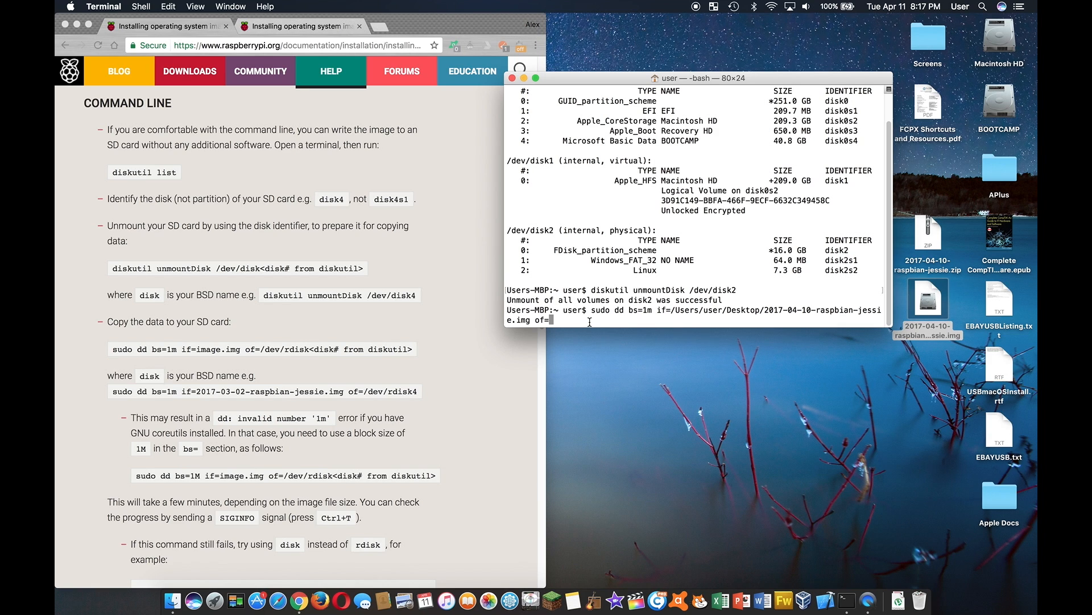
type("/dev/disk2")
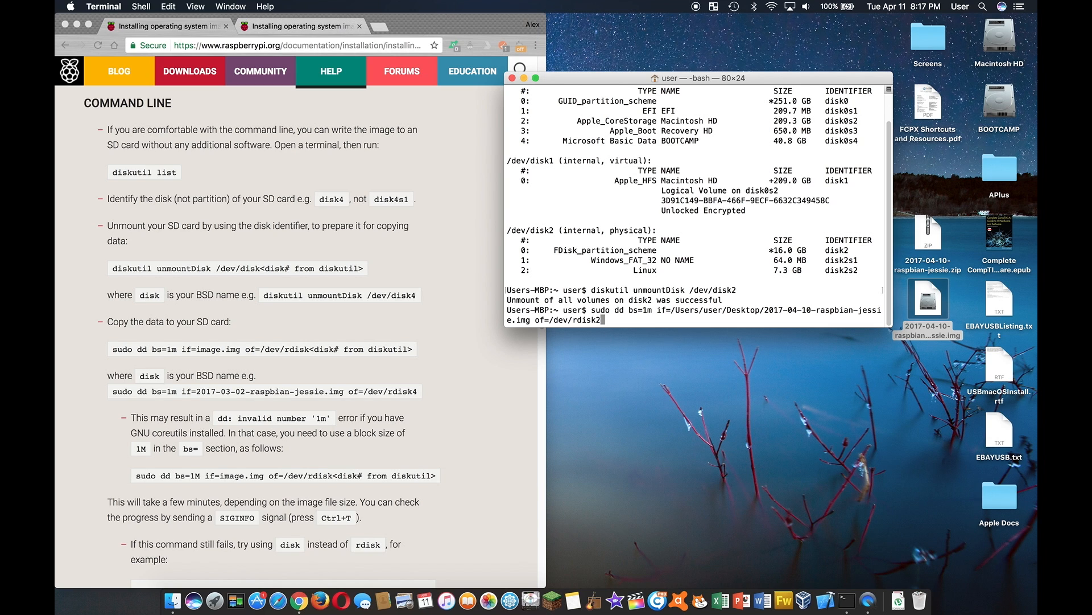
- Run the dd command to begin writing the Raspbian image to /dev/rdisk2
key("return")
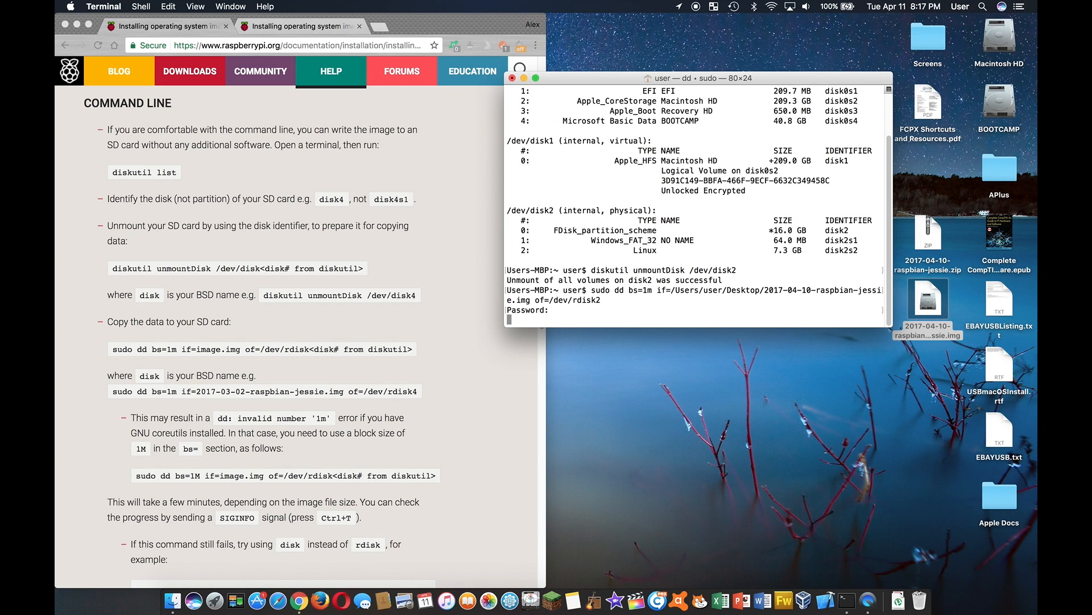
mouse_move(583, 358)
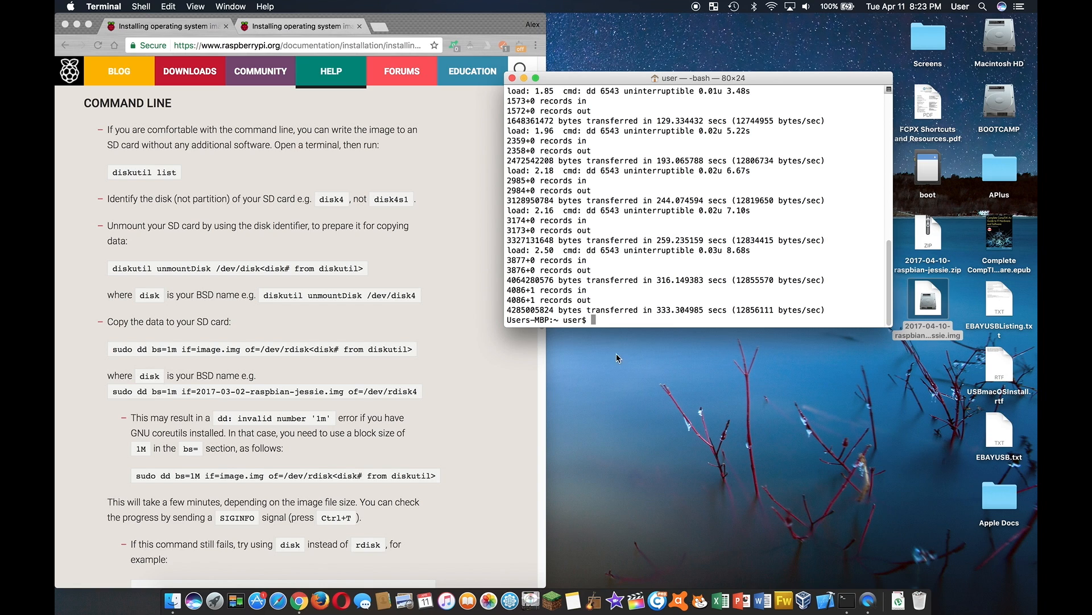
mouse_move(967, 182)
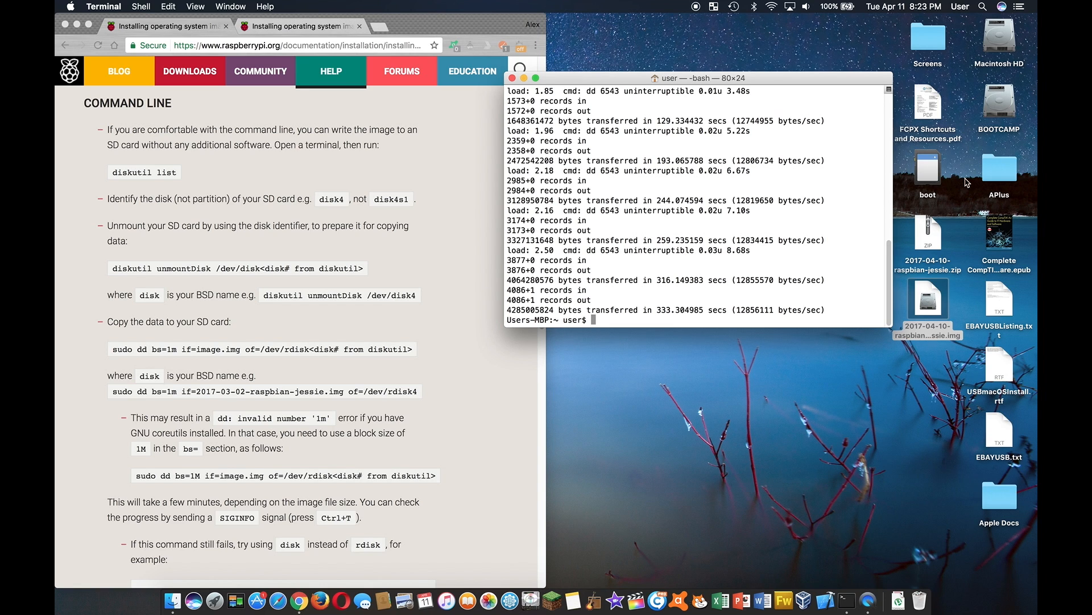
- Select the SD card's boot volume on the desktop for ejecting after dd finishes
left_click(928, 171)
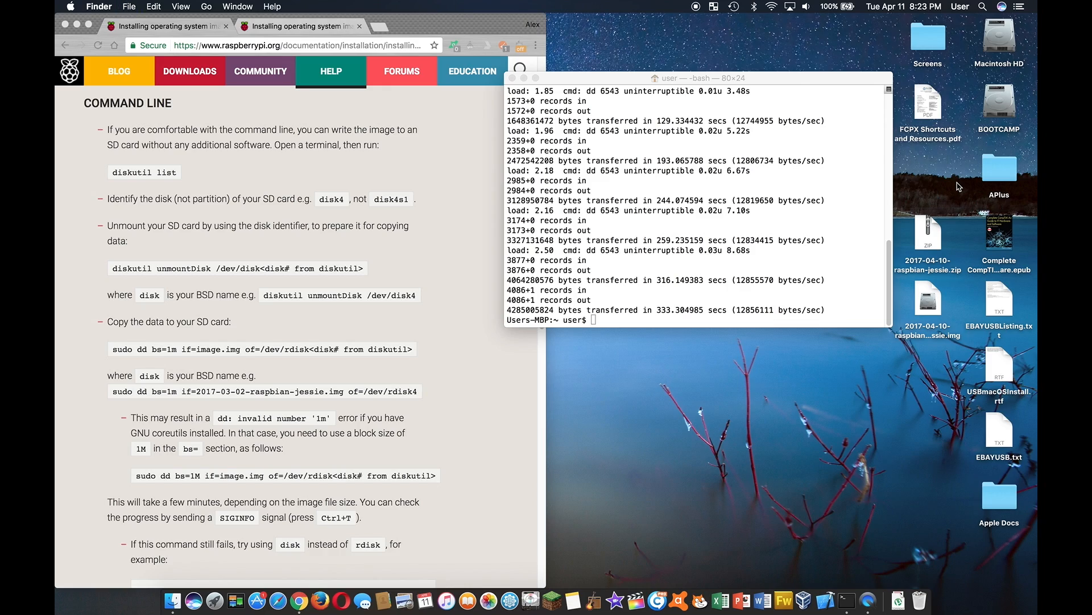
mouse_move(914, 435)
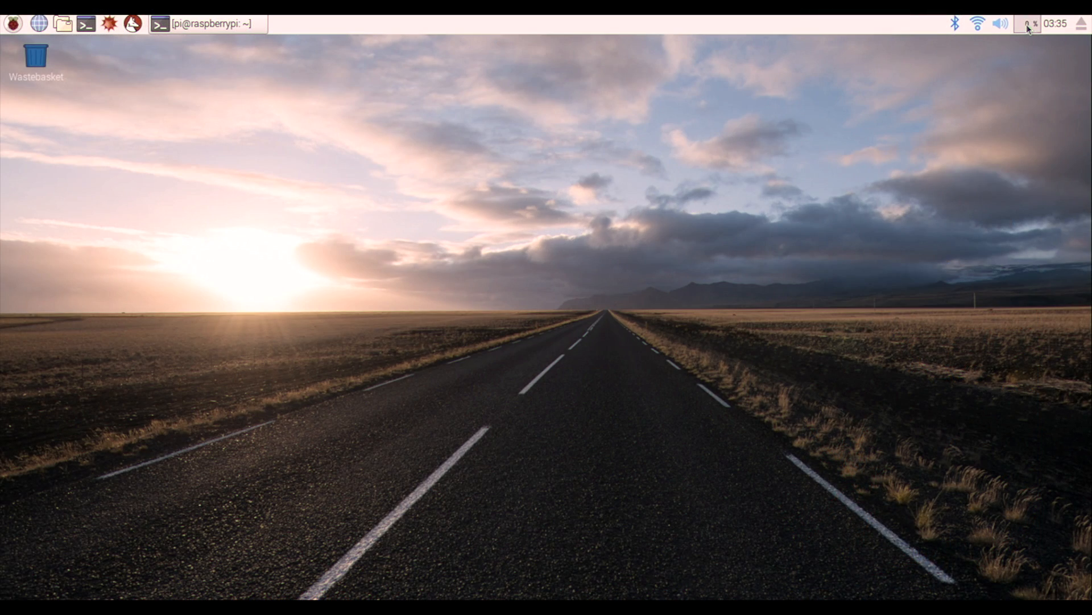
mouse_move(165, 49)
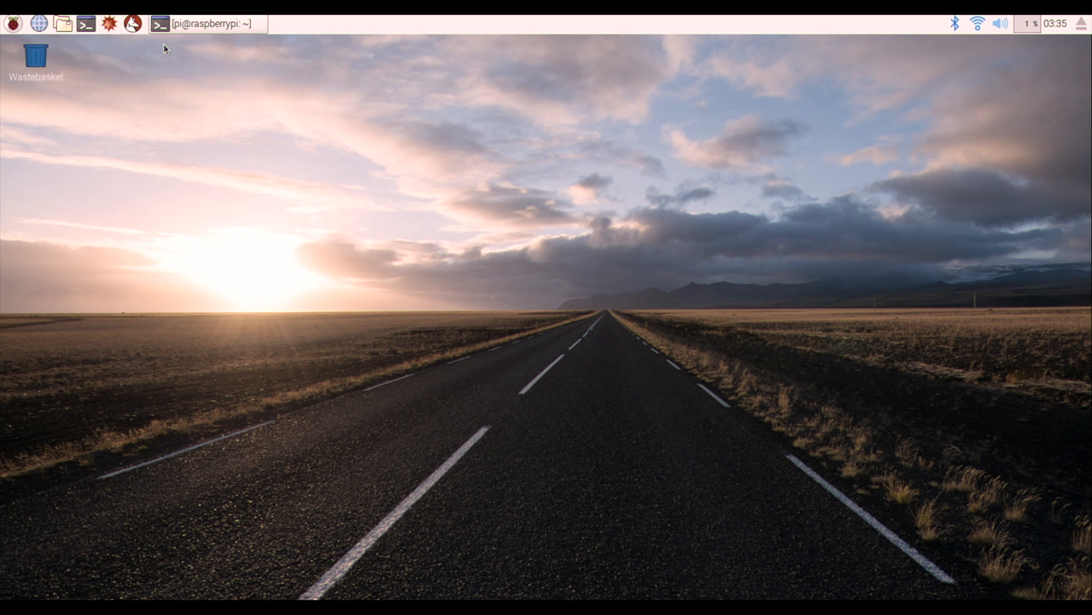
- Launch Scratch from the Raspberry menu's Programming category
left_click(13, 22)
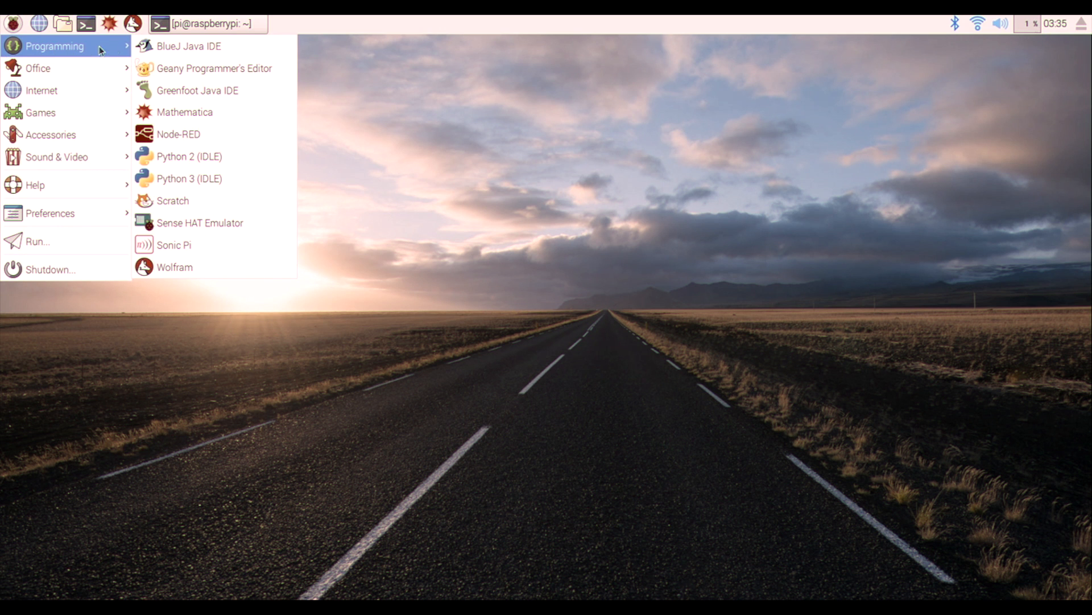
mouse_move(198, 91)
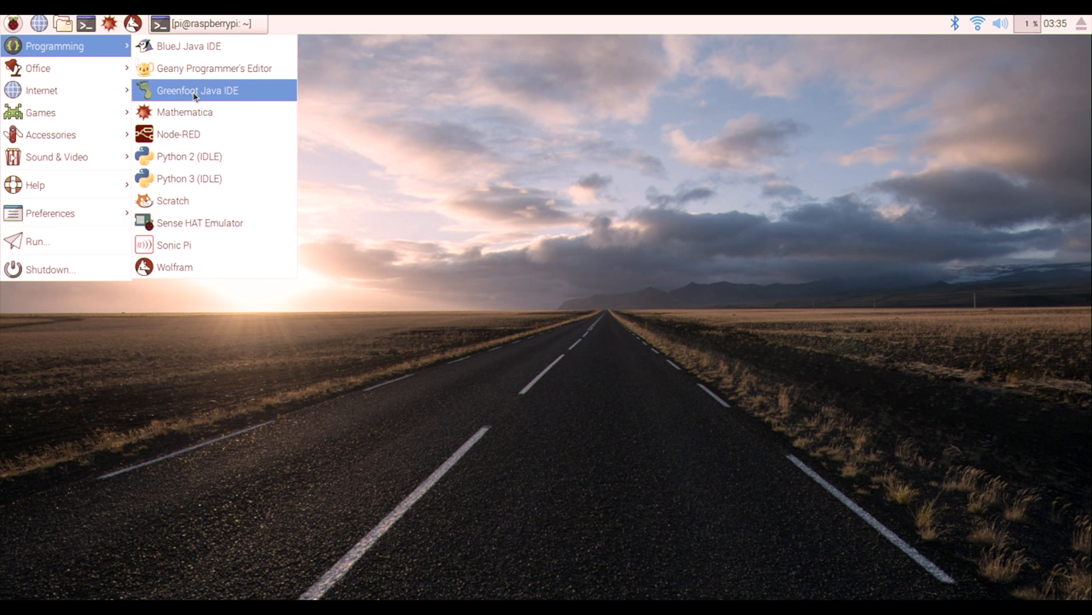
mouse_move(173, 200)
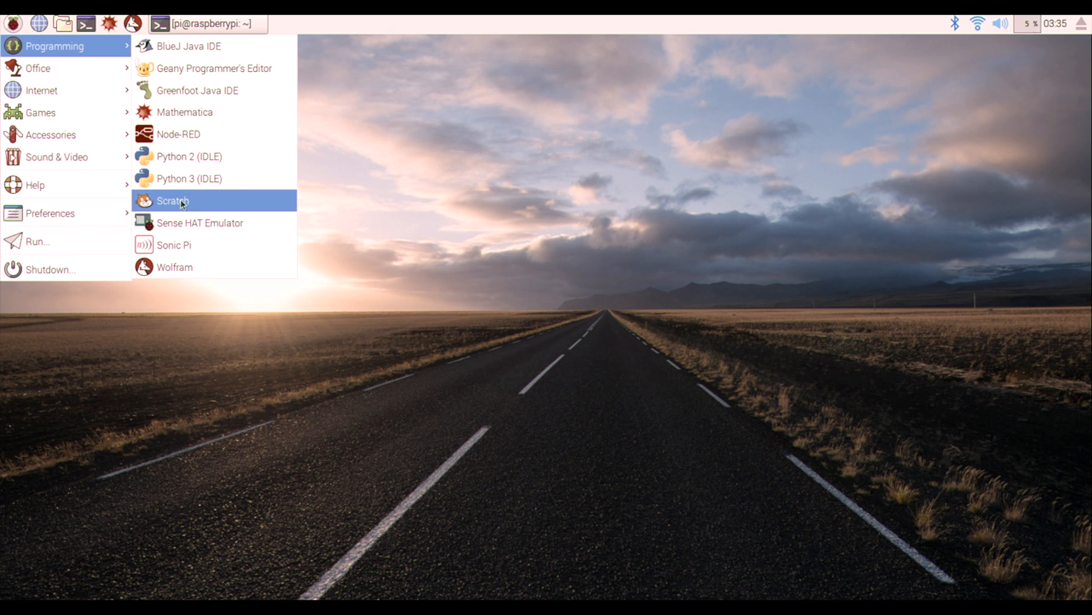
left_click(172, 200)
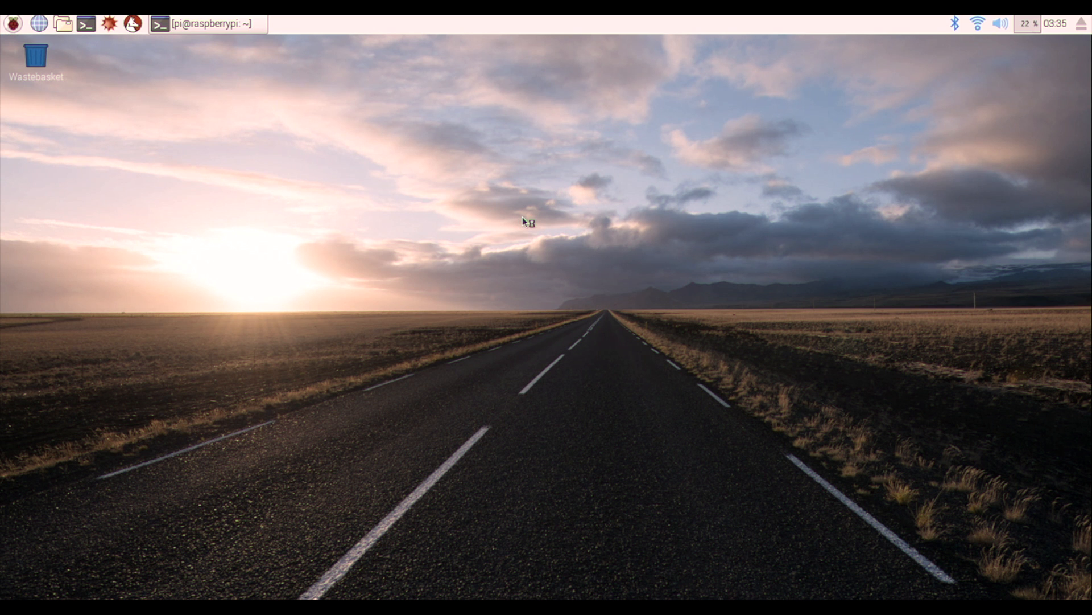
- View the new Scratch 1.4 project with the cat sprite, then close Scratch
left_click(109, 22)
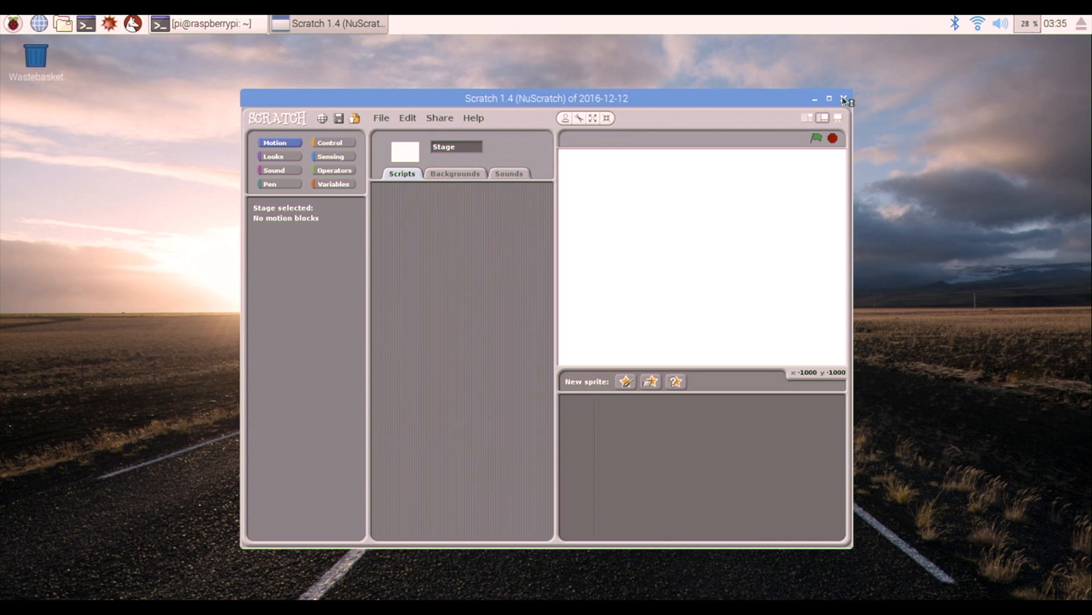
left_click(625, 381)
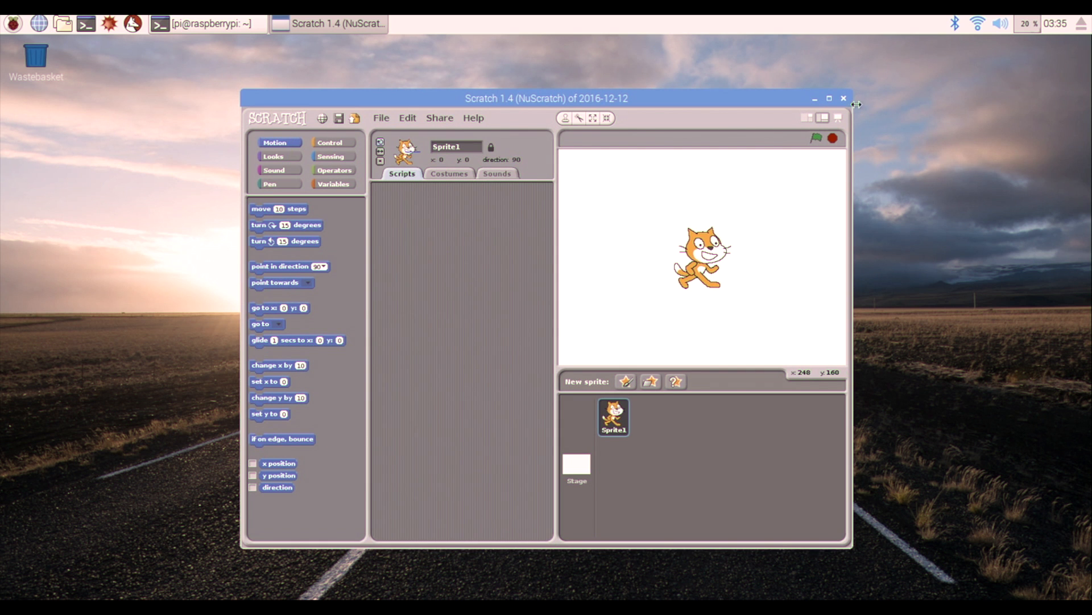
left_click(12, 23)
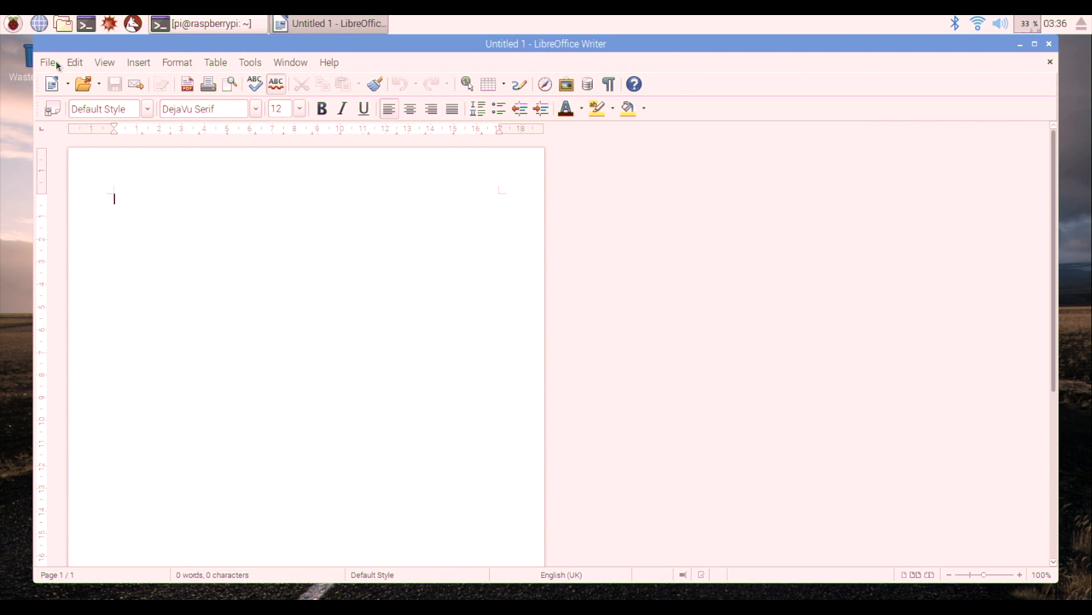
- Close the blank Writer document and reopen the Raspberry applications menu
left_click(1020, 43)
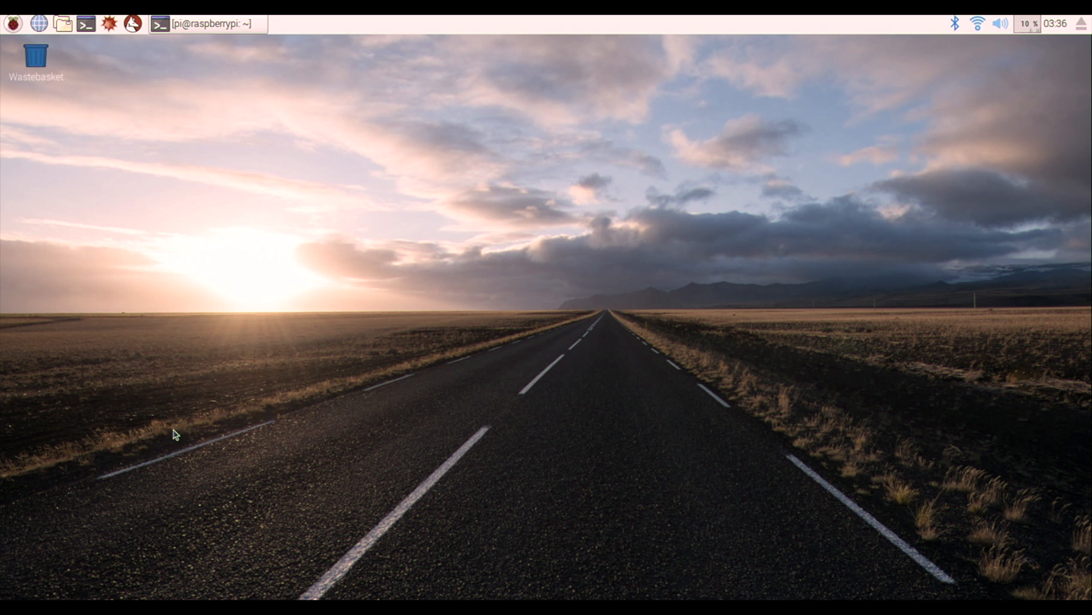
left_click(11, 23)
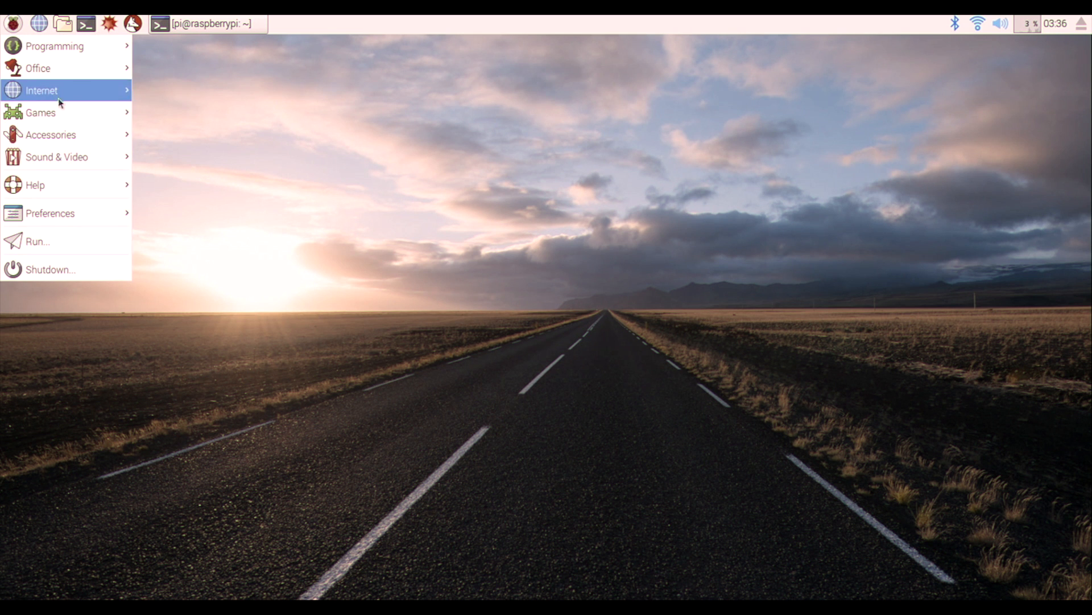